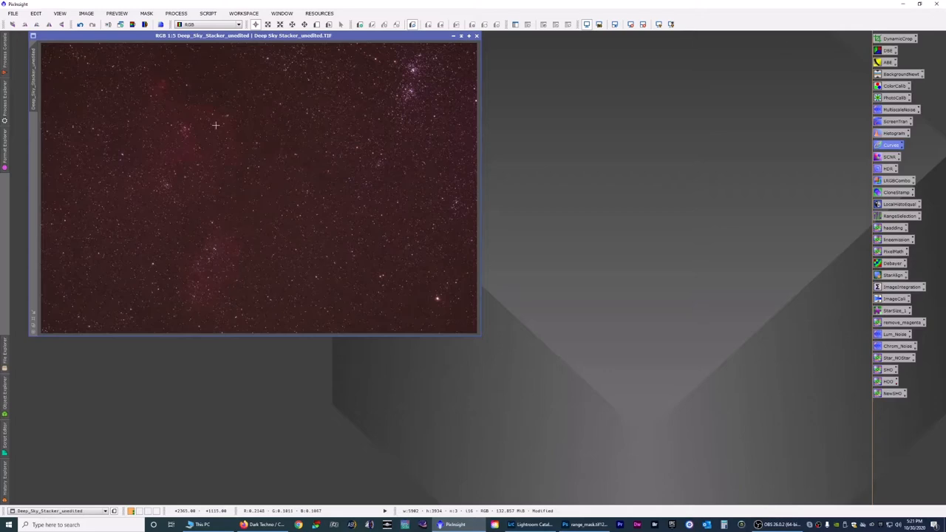
{"action": "mouse_move", "coordinate": [201, 252]}
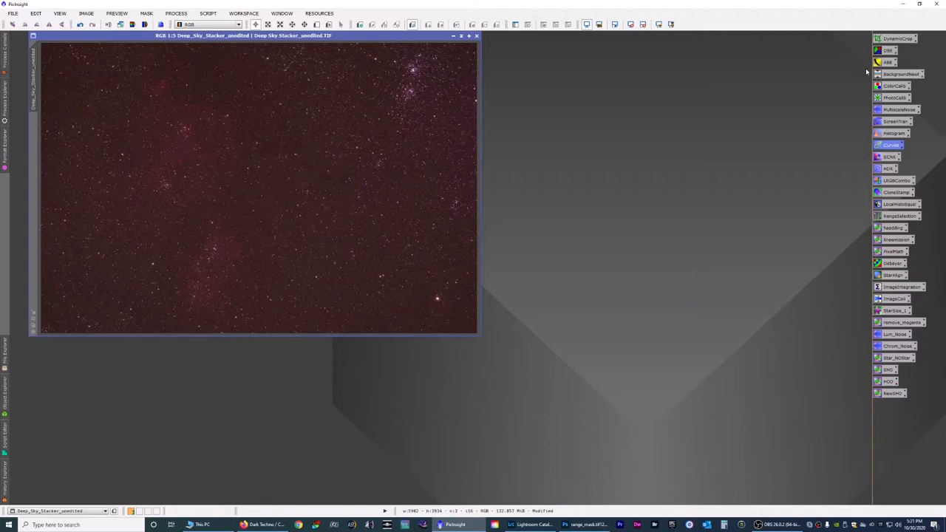
Step: Apply AutomaticBackgroundExtractor to the stacked image to remove the sky gradient
{"action": "left_click", "coordinate": [889, 62]}
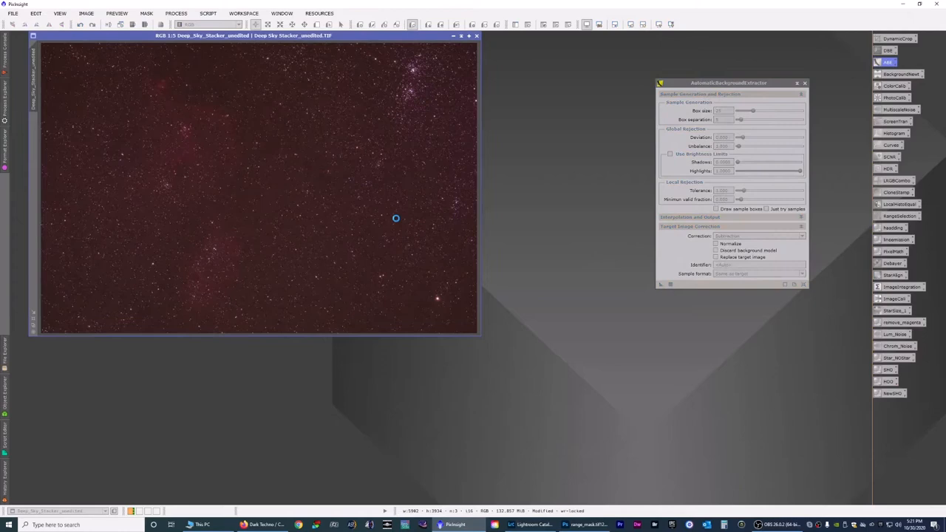
{"action": "left_click", "coordinate": [660, 285]}
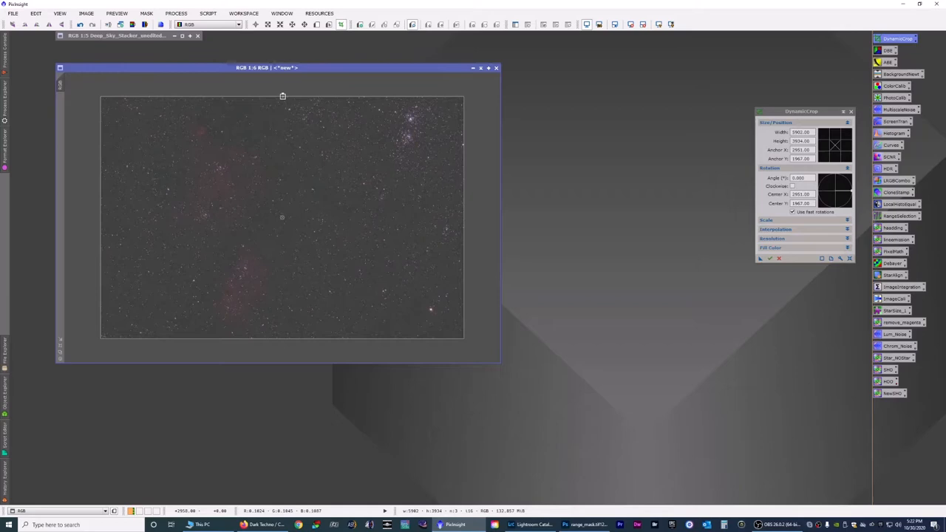
Step: Pull the DynamicCrop edge inward and apply it to trim the ragged borders
{"action": "left_click_drag", "start_coordinate": [283, 340], "coordinate": [272, 338]}
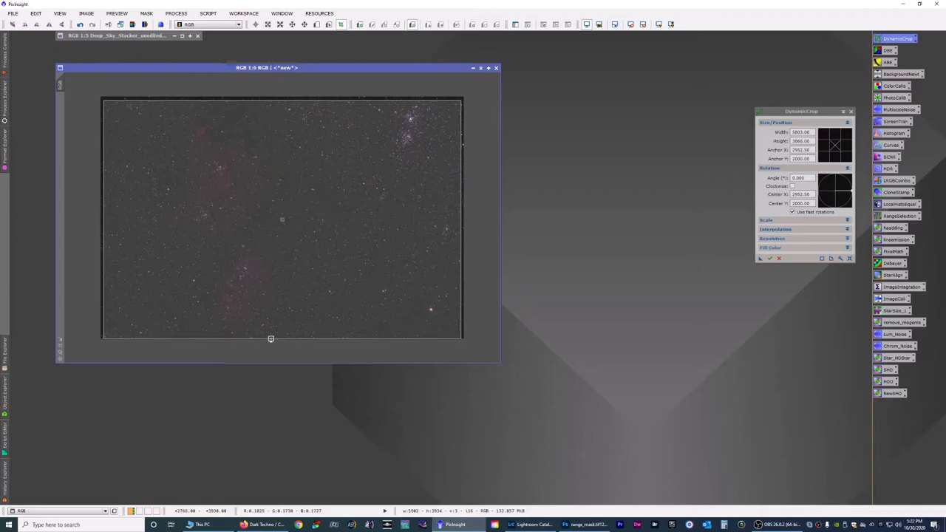
{"action": "left_click", "coordinate": [769, 258]}
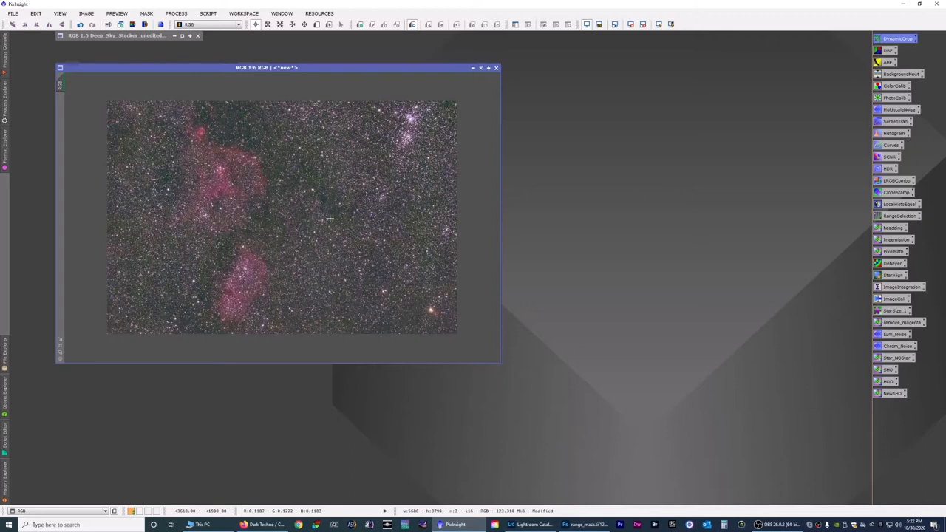
{"action": "mouse_move", "coordinate": [355, 326]}
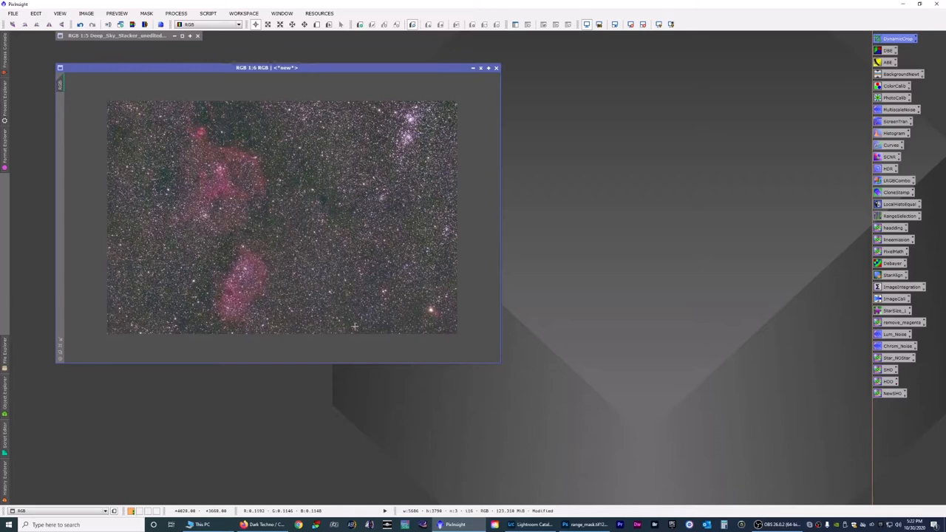
{"action": "mouse_move", "coordinate": [239, 103]}
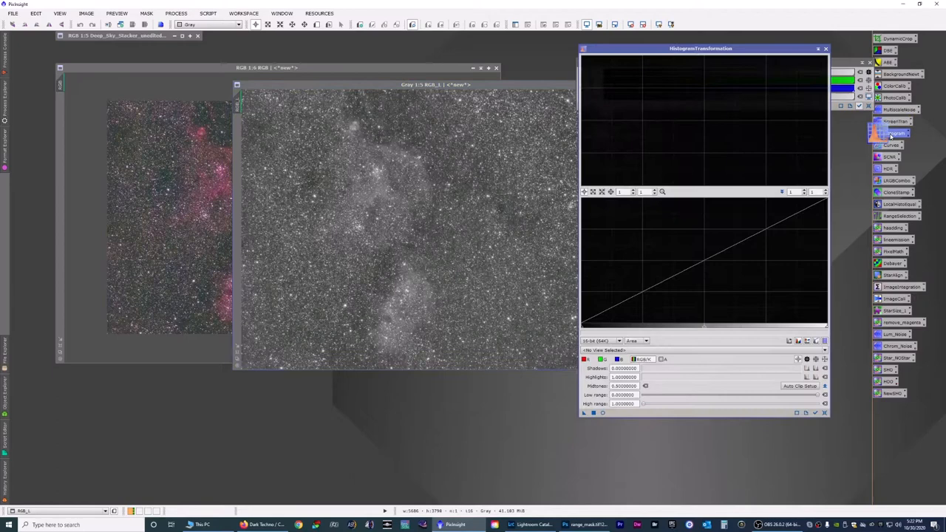
Step: Open HistogramTransformation to stretch the extracted RGB_L luminance image
{"action": "left_click", "coordinate": [634, 482]}
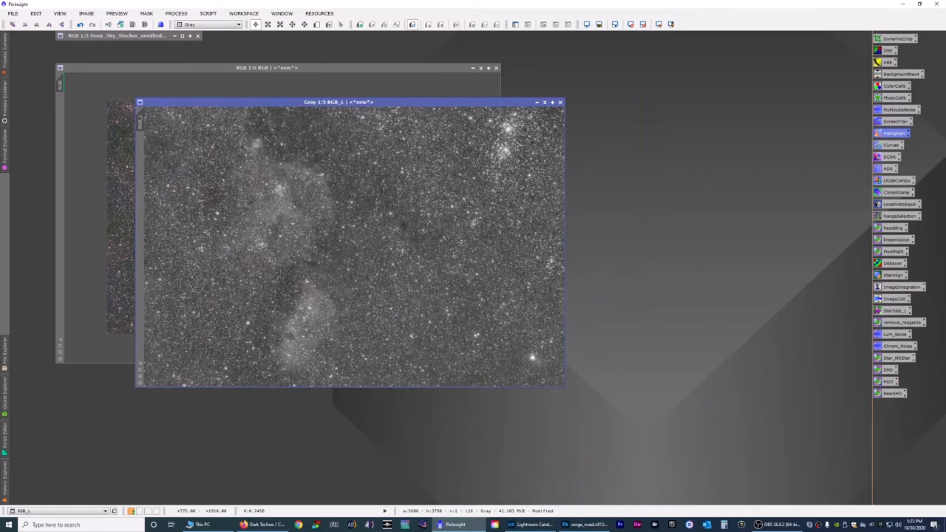
{"action": "left_click", "coordinate": [891, 145]}
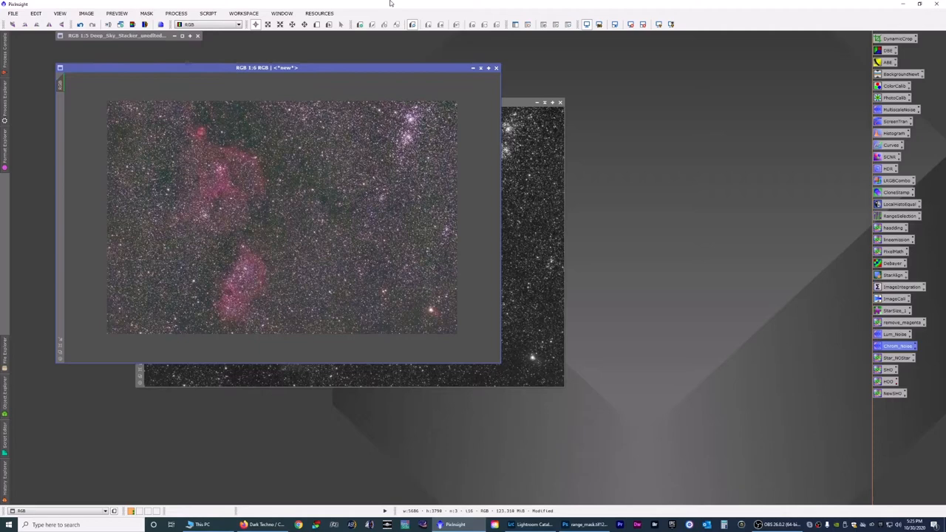
Step: Run the CorrectMagentaStars script from the Utilities scripts on the RGB image
{"action": "left_click", "coordinate": [497, 67]}
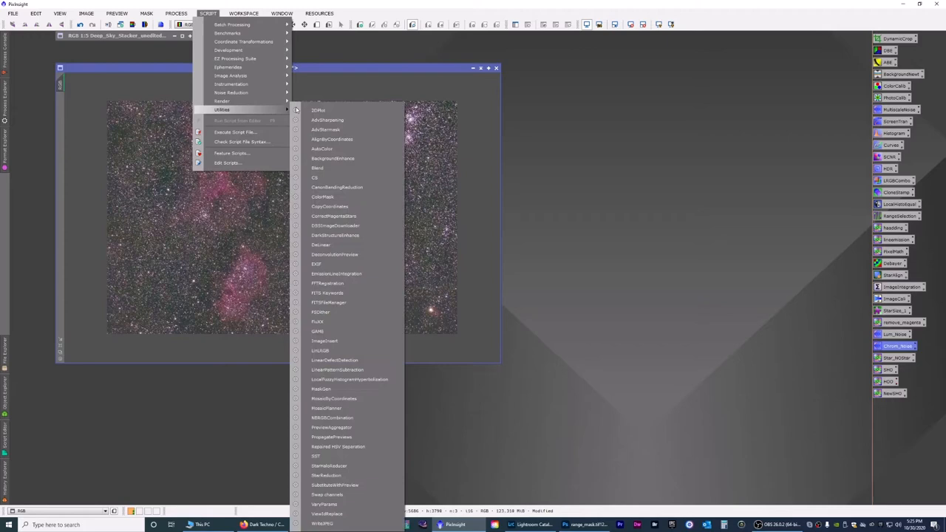
{"action": "left_click", "coordinate": [322, 149]}
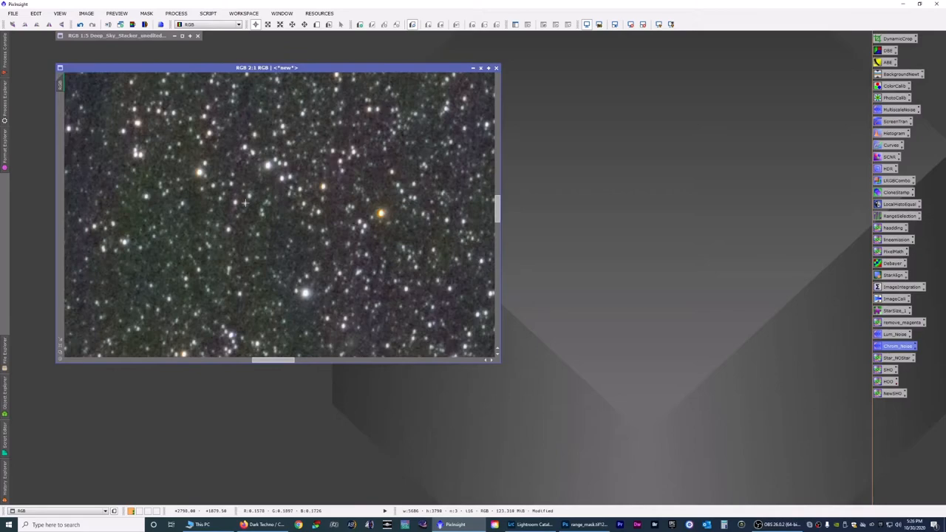
Step: Fit the colour image, reset the screen stretch, and bring up HistogramTransformation
{"action": "left_click", "coordinate": [586, 25]}
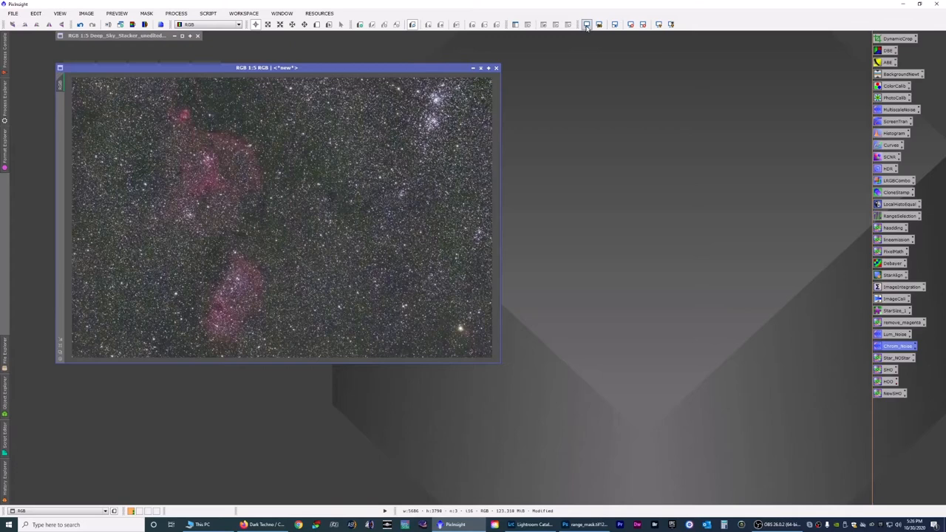
{"action": "left_click", "coordinate": [586, 24]}
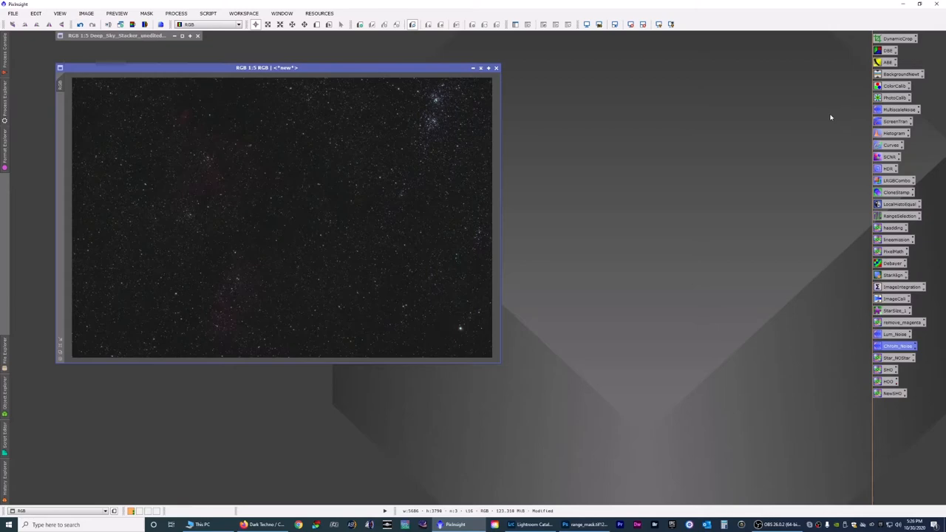
{"action": "left_click", "coordinate": [894, 133]}
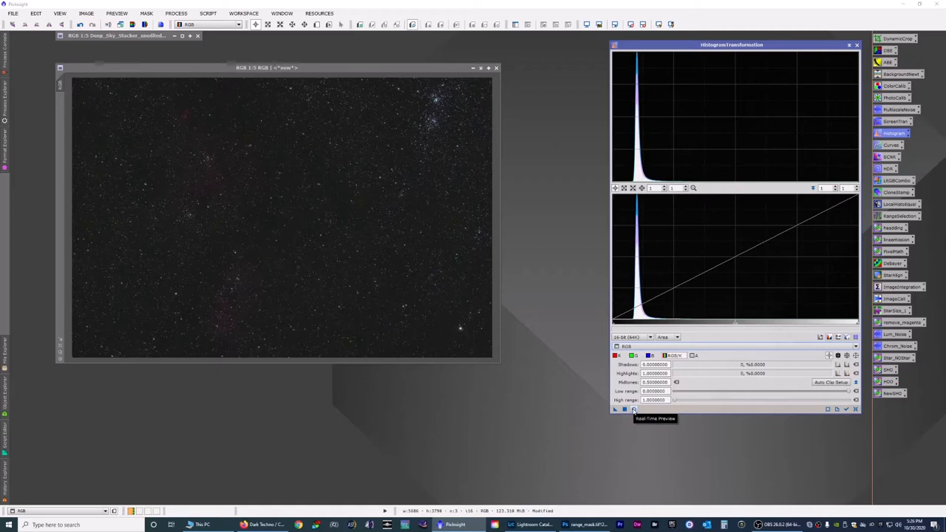
Step: With real-time preview on, lower the midtones twice to brighten the Heart and Soul nebulae
{"action": "left_click", "coordinate": [634, 410]}
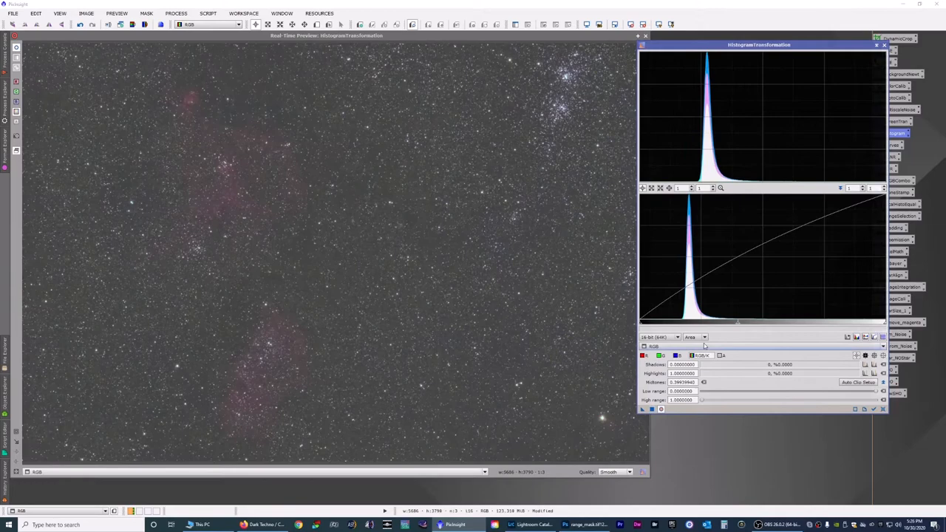
{"action": "left_click_drag", "start_coordinate": [642, 323], "coordinate": [657, 323]}
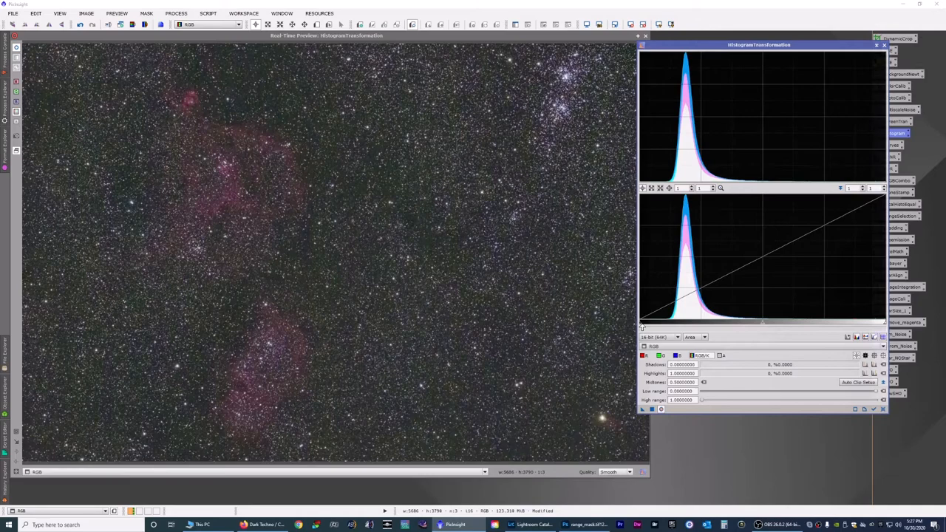
{"action": "left_click_drag", "start_coordinate": [641, 321], "coordinate": [651, 322]}
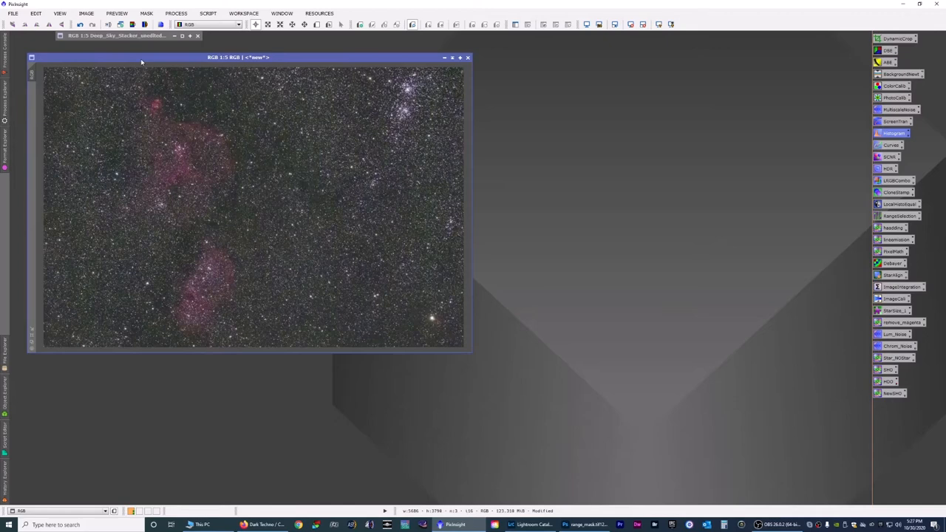
Step: Launch EZ Star Reduction from the EZ Processing Suite scripts
{"action": "left_click", "coordinate": [208, 13]}
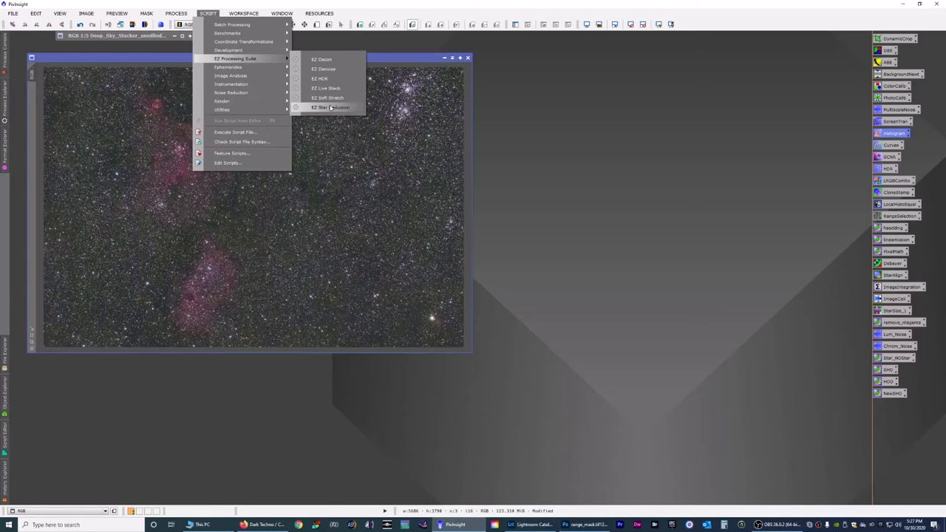
{"action": "left_click", "coordinate": [329, 107]}
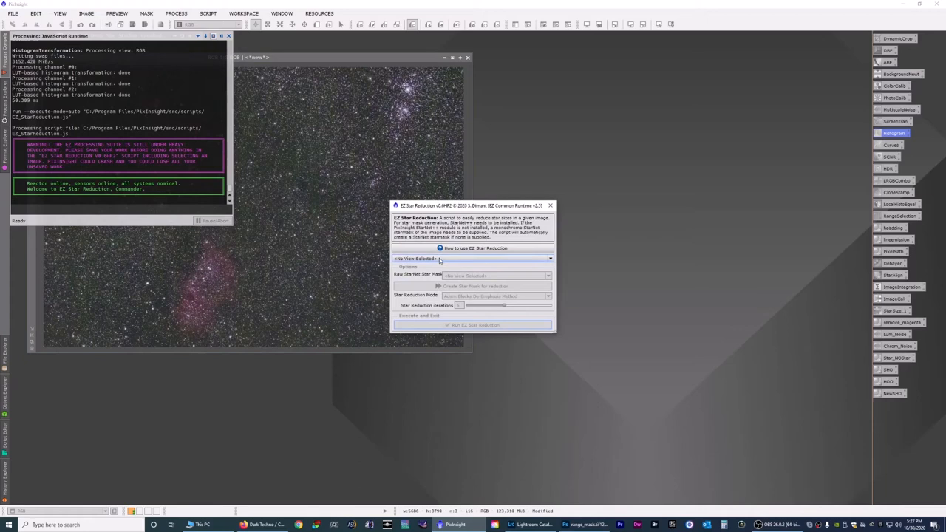
Step: Select the RGB view and run EZ Star Reduction on it
{"action": "left_click", "coordinate": [473, 258]}
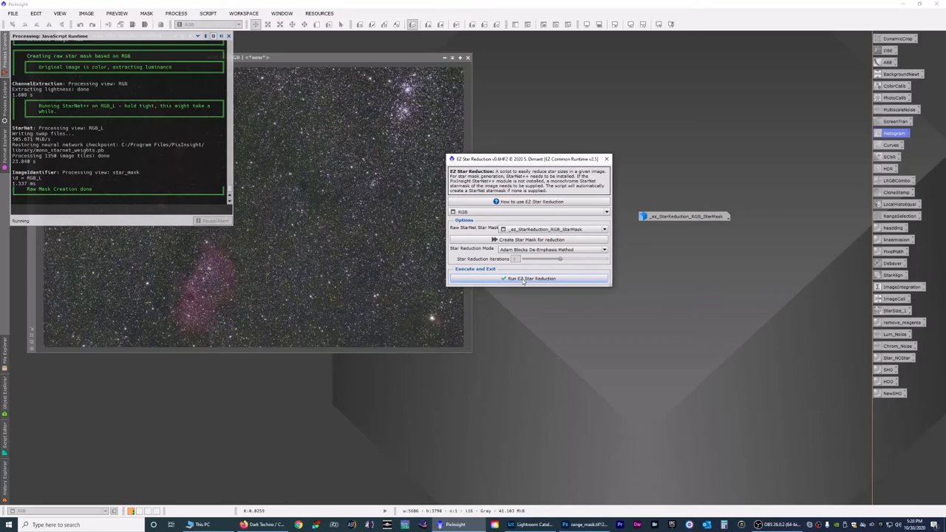
{"action": "left_click", "coordinate": [531, 279]}
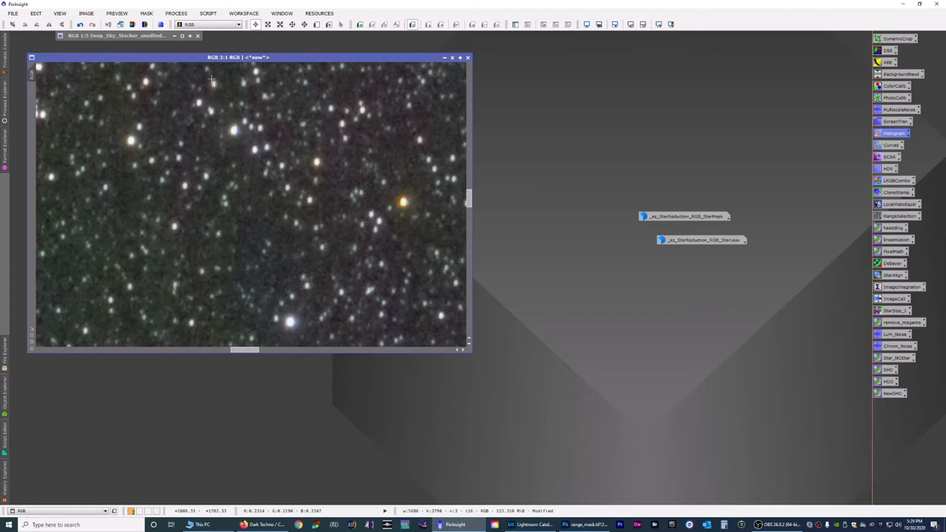
{"action": "left_click", "coordinate": [81, 24]}
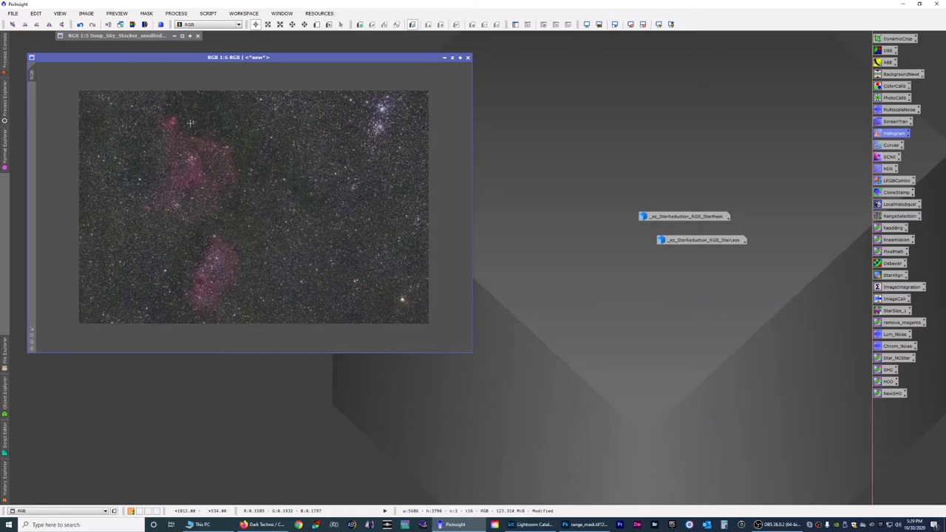
Step: Open the StarMask image, move it over the workspace, and minimize it
{"action": "double_click", "coordinate": [684, 216]}
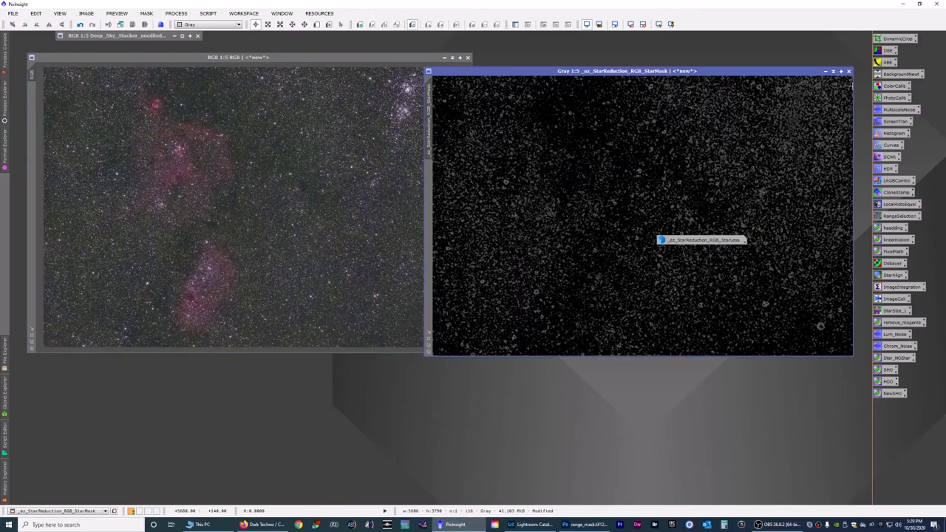
{"action": "left_click_drag", "start_coordinate": [613, 71], "coordinate": [451, 83]}
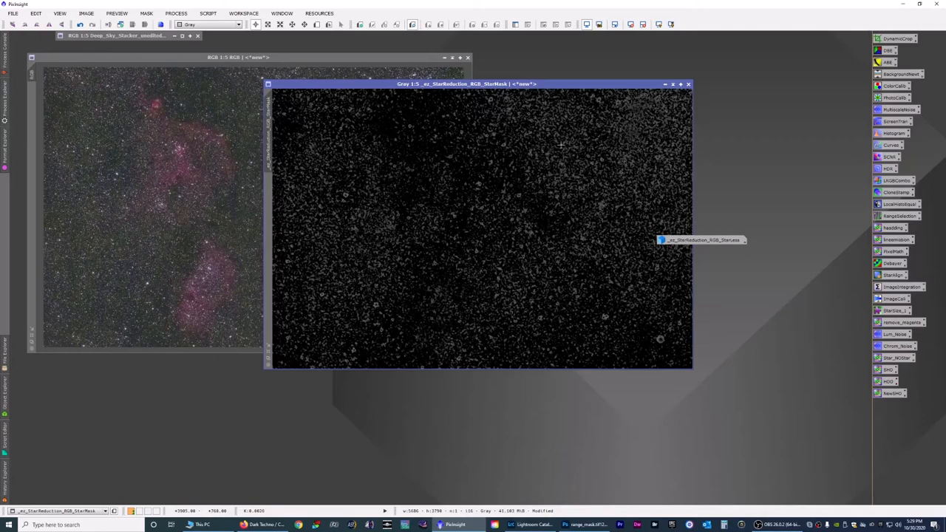
{"action": "left_click", "coordinate": [672, 83]}
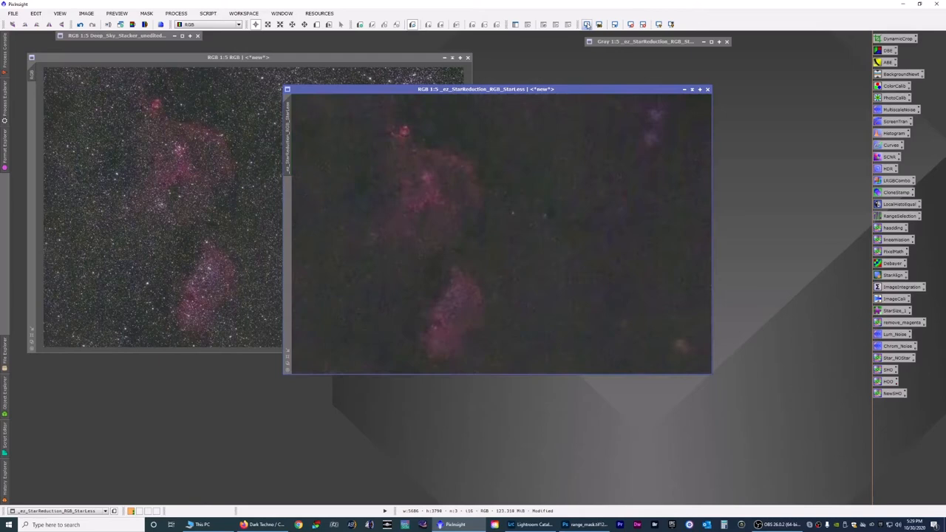
Step: Extract the CIE L* component from the starless image to create _StarLess_L
{"action": "left_click", "coordinate": [891, 145]}
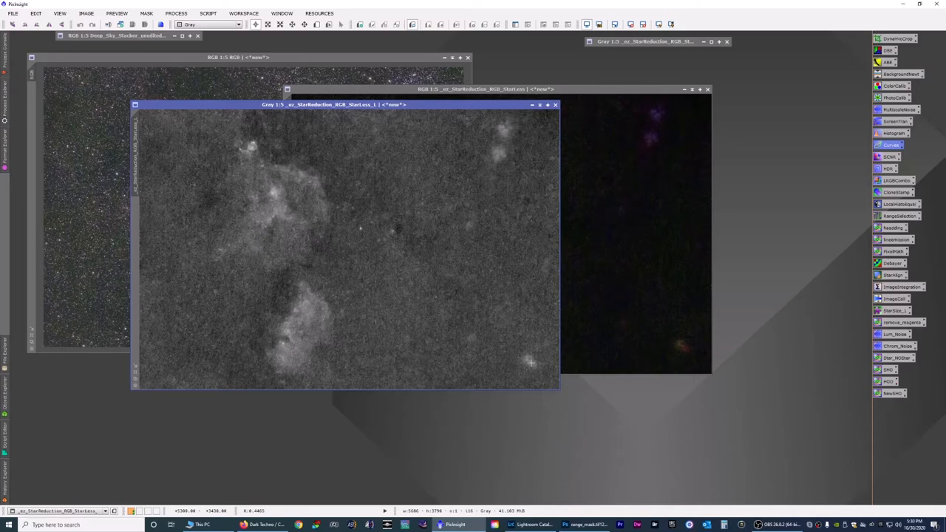
{"action": "left_click", "coordinate": [892, 145]}
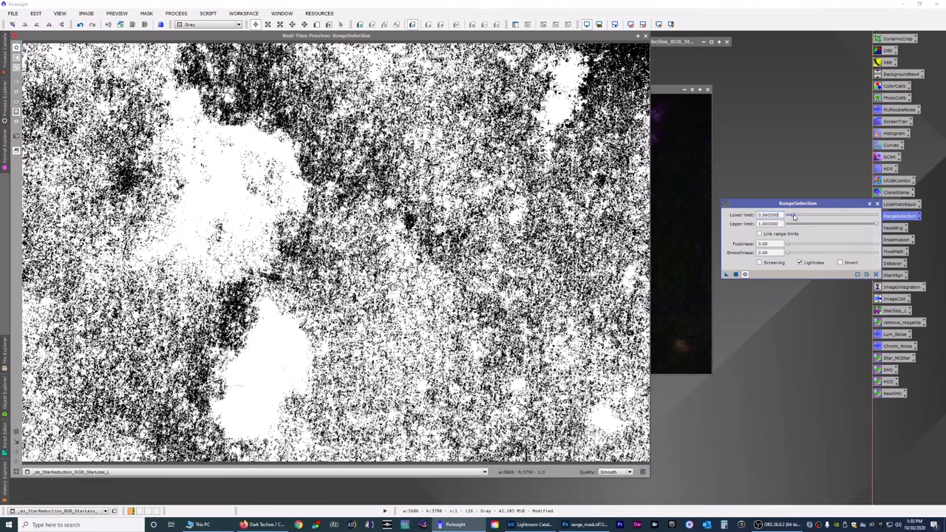
Step: Raise the RangeSelection lower limit to 0.20 and smoothness to about 32.5
{"action": "left_click_drag", "start_coordinate": [791, 215], "coordinate": [802, 215]}
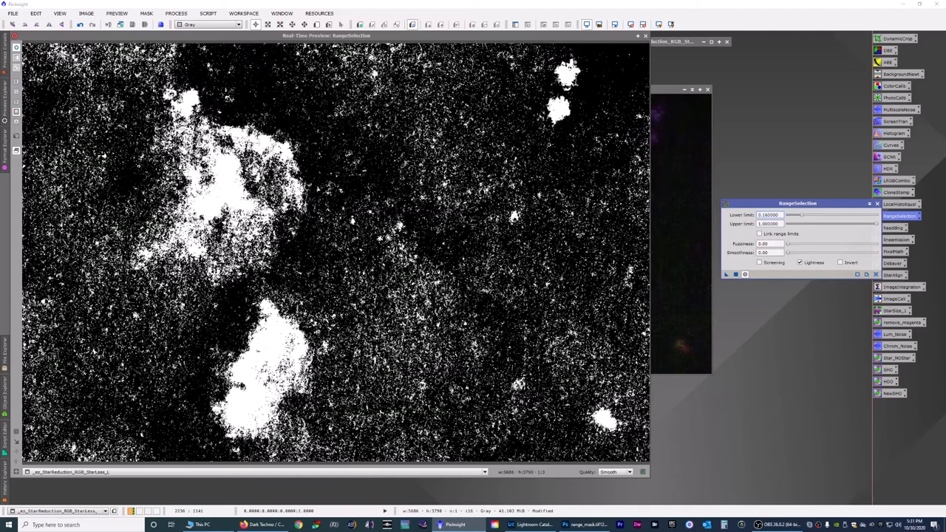
{"action": "left_click_drag", "start_coordinate": [797, 215], "coordinate": [802, 215]}
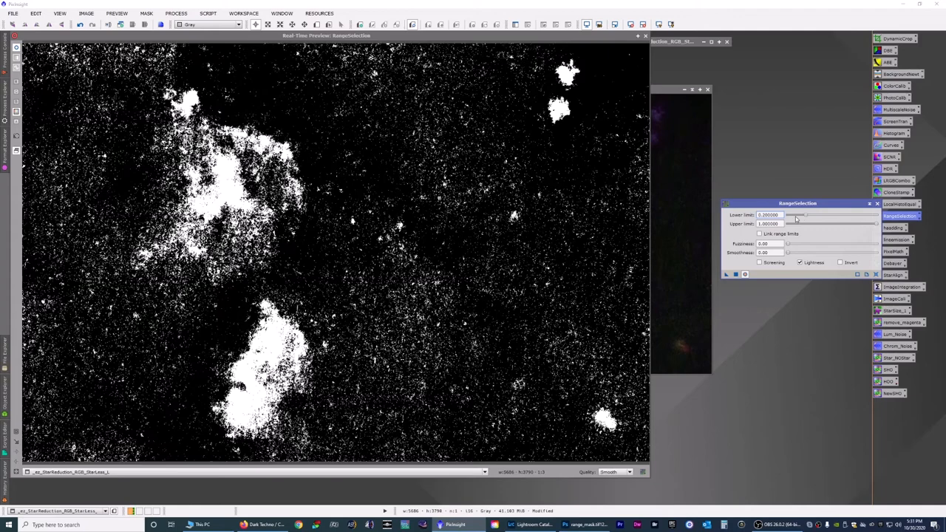
{"action": "left_click_drag", "start_coordinate": [787, 253], "coordinate": [817, 252]}
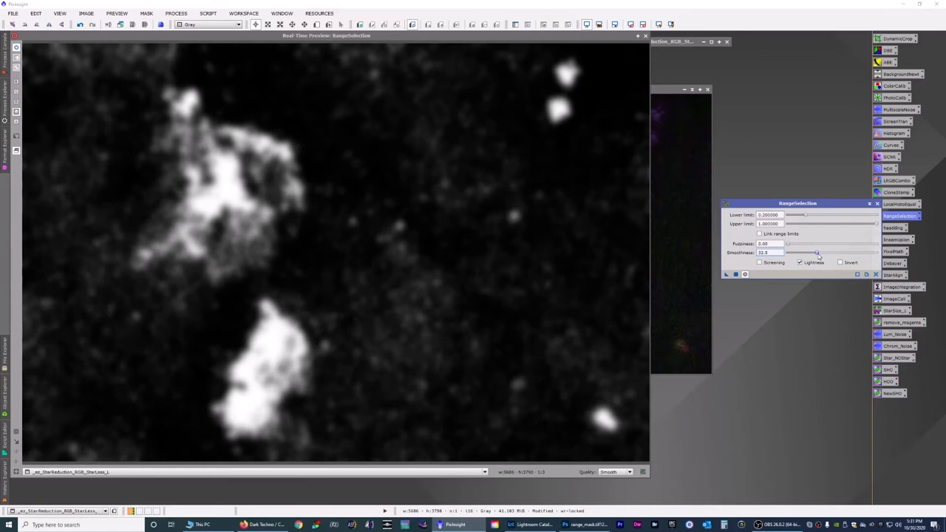
{"action": "left_click_drag", "start_coordinate": [817, 253], "coordinate": [828, 252]}
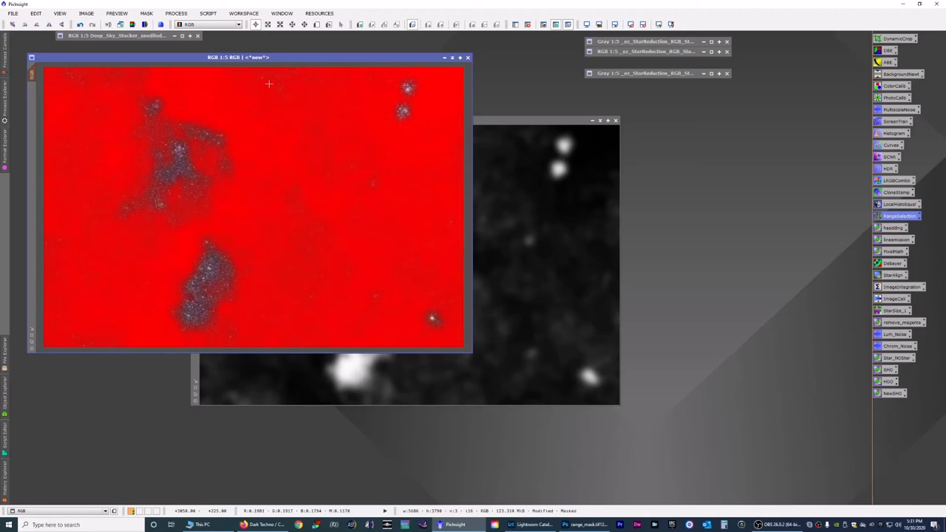
{"action": "mouse_move", "coordinate": [310, 236]}
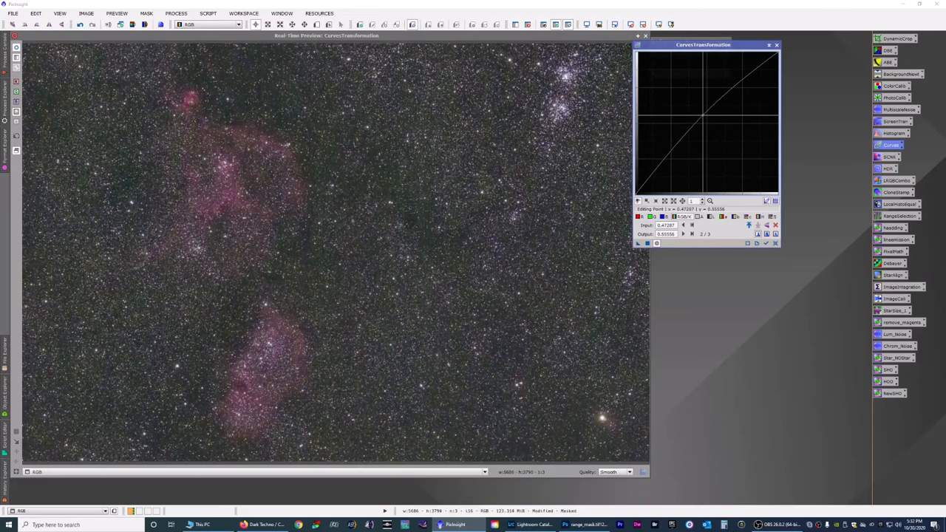
Step: Lift a curve point to brighten the nebula, then open the File menu
{"action": "left_click_drag", "start_coordinate": [680, 137], "coordinate": [673, 130]}
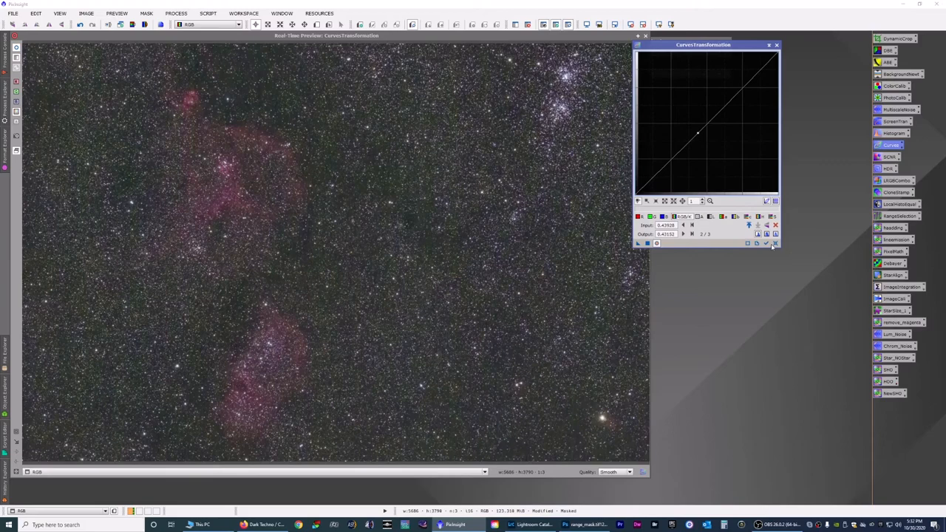
{"action": "left_click", "coordinate": [146, 14]}
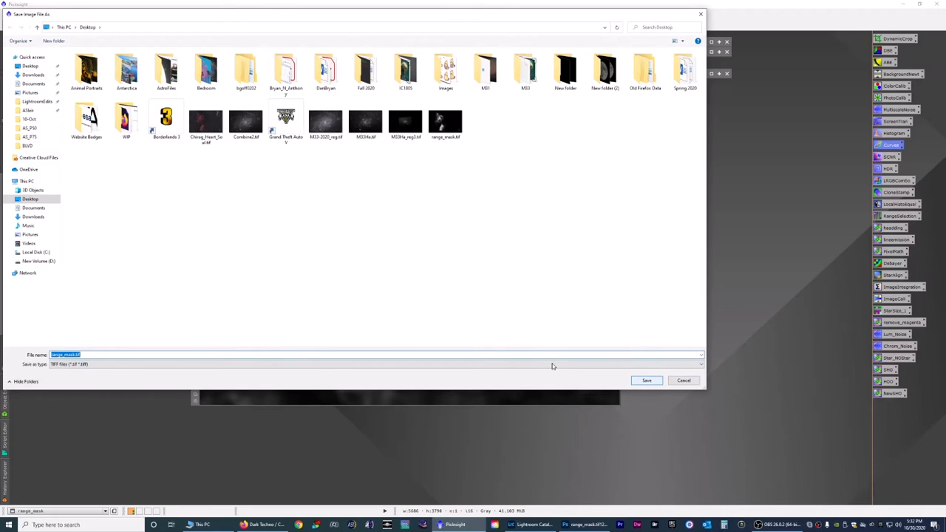
Step: Save the mask to the Desktop as range_mask.tif
{"action": "left_click", "coordinate": [646, 380]}
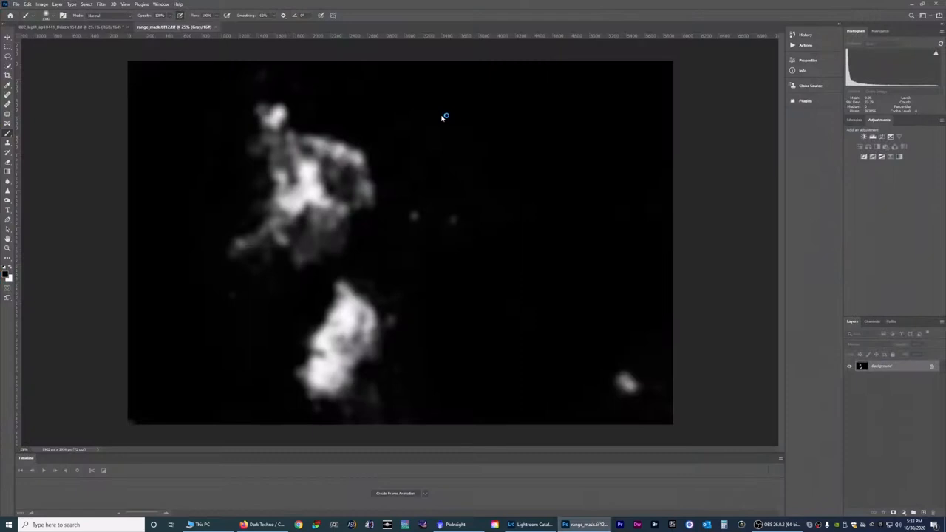
Step: Paint black over the stray bright specks and faint patches in the mask
{"action": "left_click", "coordinate": [258, 27]}
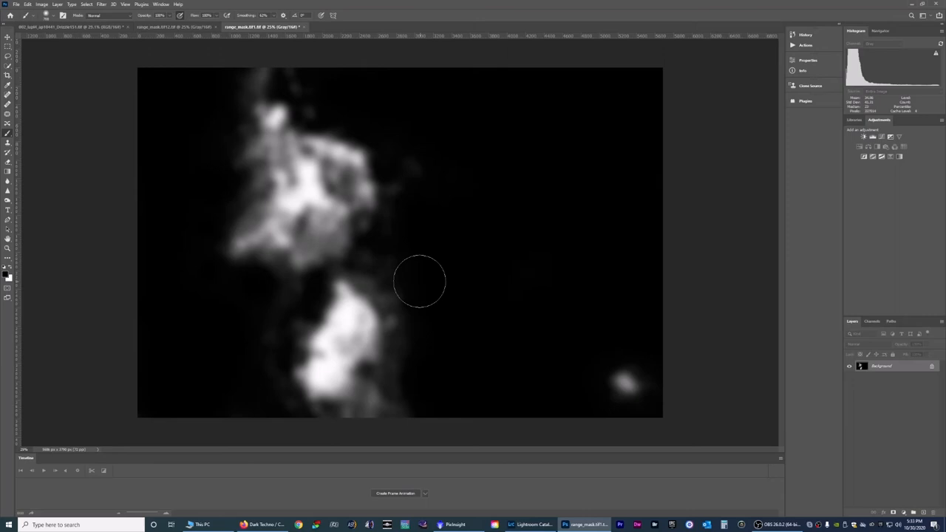
{"action": "left_click", "coordinate": [14, 4]}
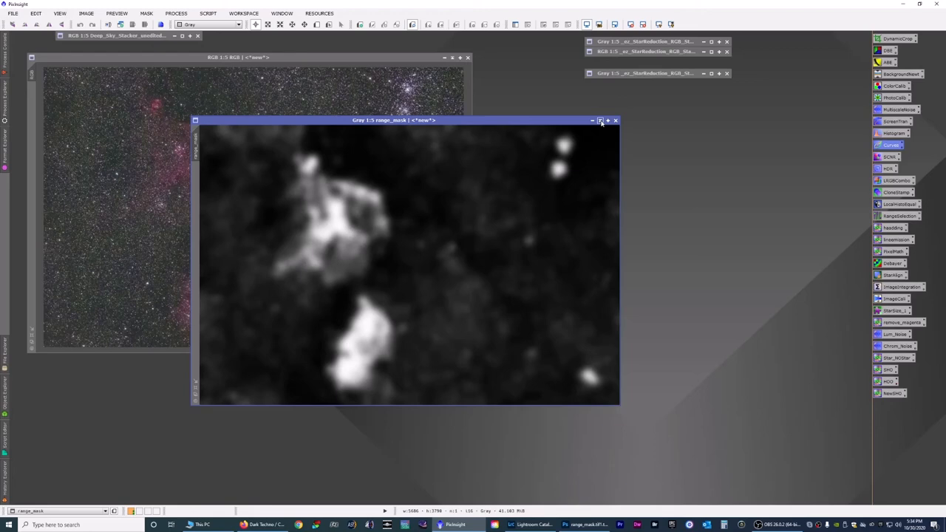
Step: Iconize the old mask, open range_mask.tif1.tif, and apply it to the colour image
{"action": "left_click", "coordinate": [12, 25]}
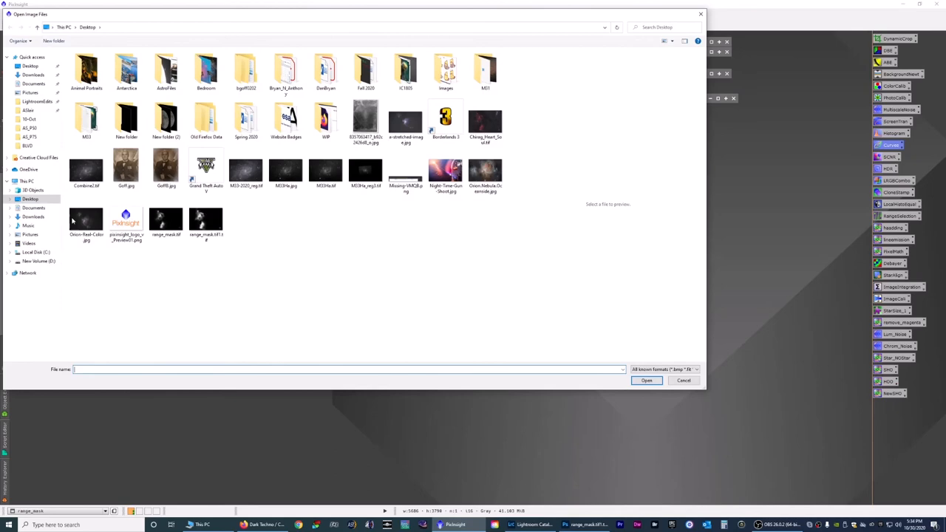
{"action": "left_click", "coordinate": [646, 380]}
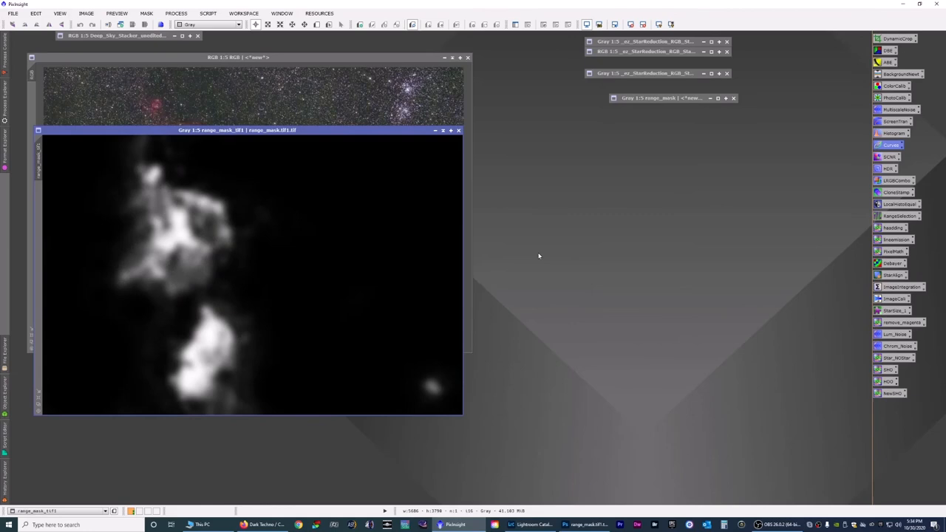
{"action": "left_click_drag", "start_coordinate": [237, 130], "coordinate": [343, 108]}
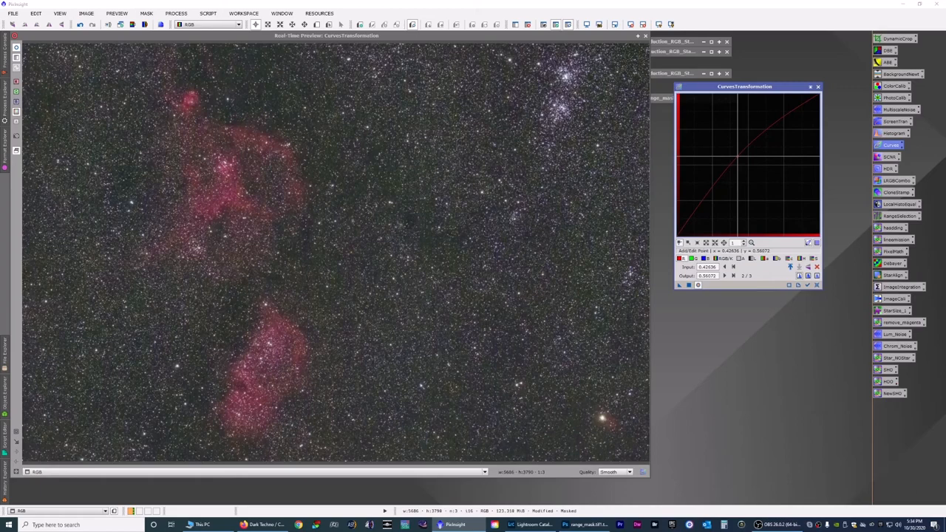
Step: Lift the R-channel curve to strengthen the red nebula regions
{"action": "left_click_drag", "start_coordinate": [749, 166], "coordinate": [749, 159]}
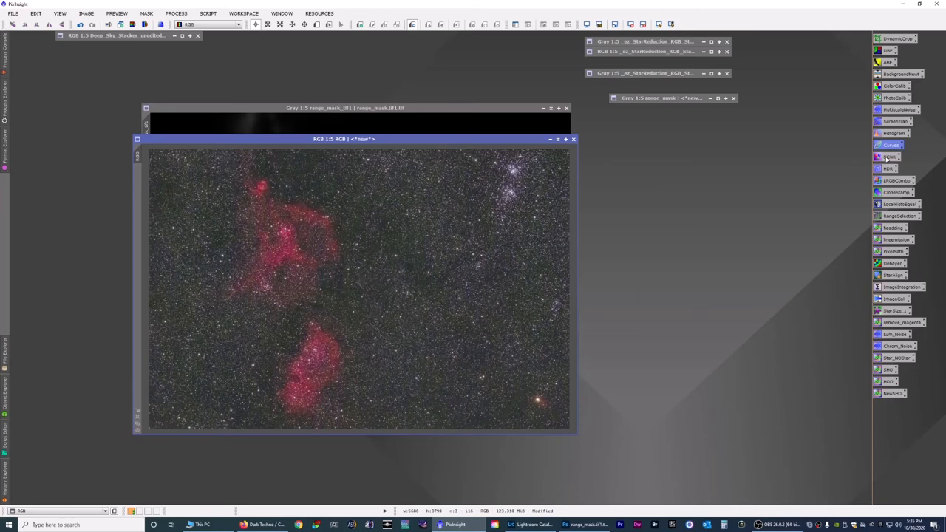
Step: Open SCNR from the process icons for green removal
{"action": "left_click", "coordinate": [890, 157]}
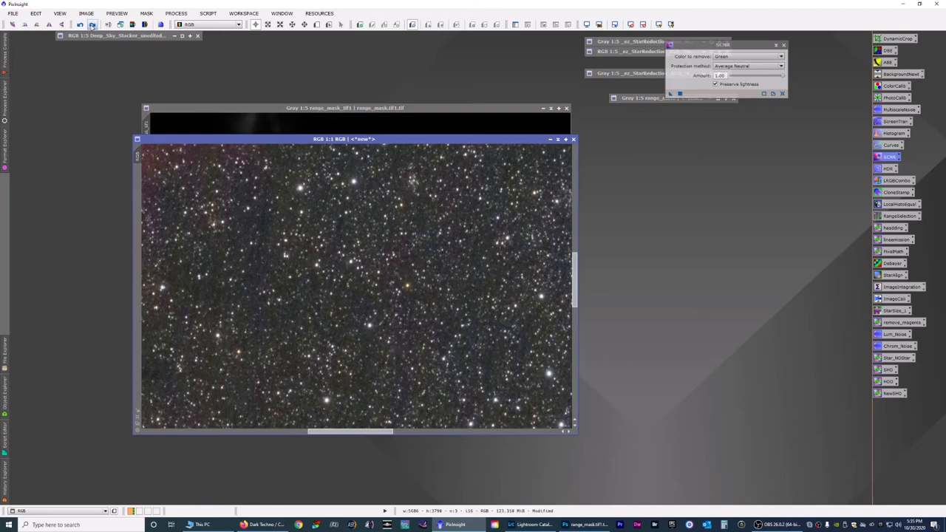
{"action": "mouse_move", "coordinate": [413, 308]}
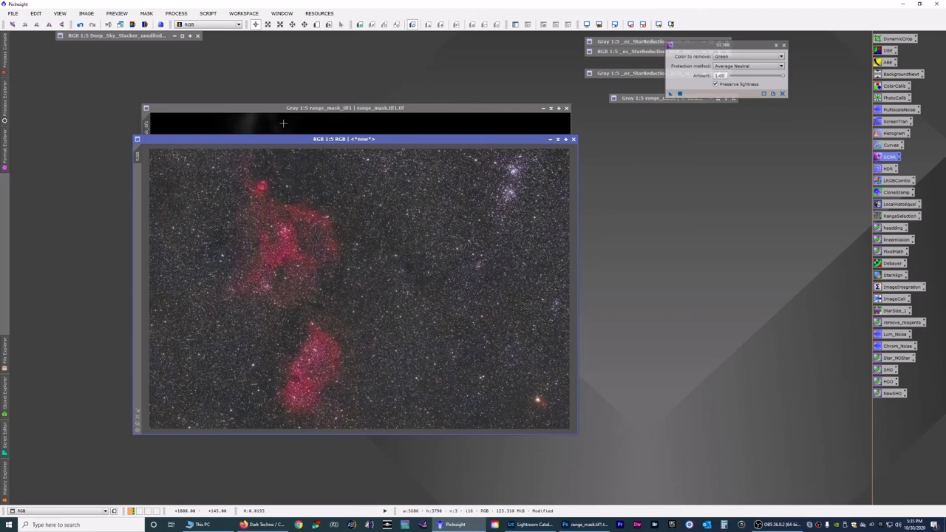
Step: Run the CorrectMagentaStars script on the RGB image at amount 0.80
{"action": "left_click", "coordinate": [208, 13]}
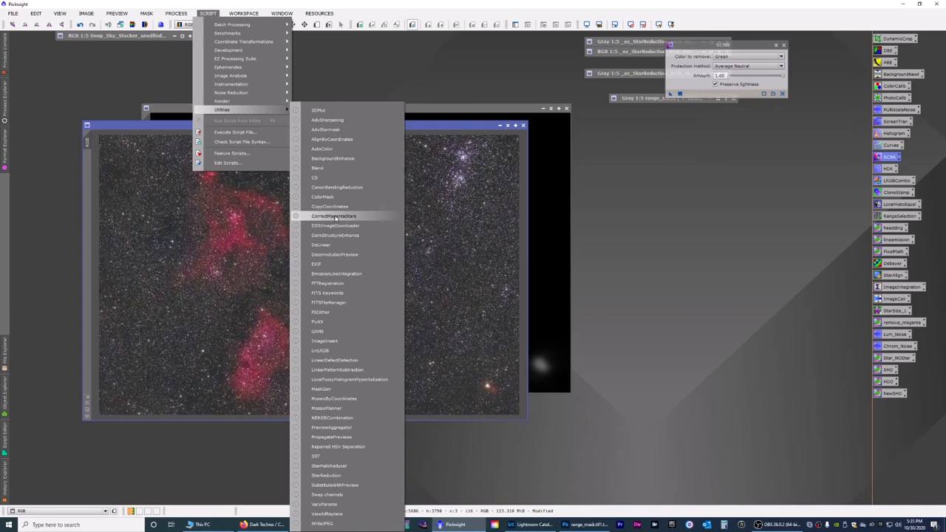
{"action": "left_click", "coordinate": [334, 216]}
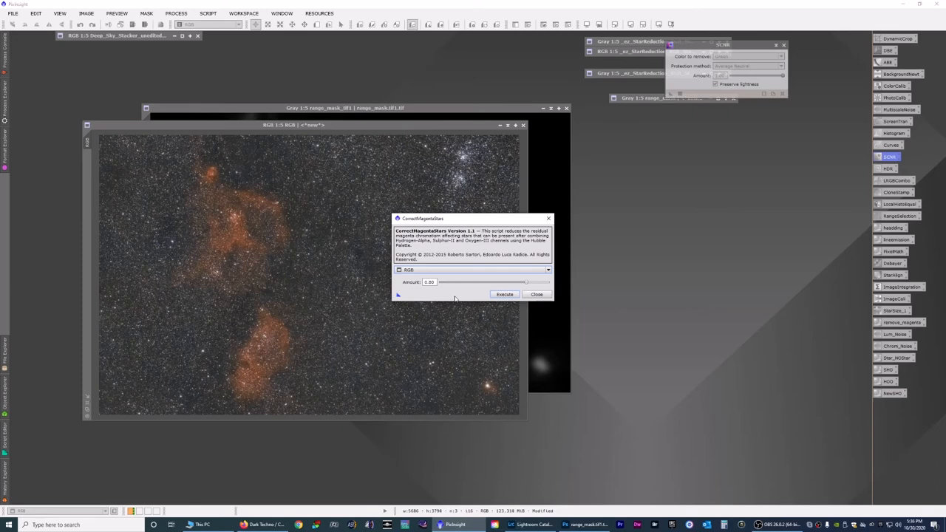
{"action": "left_click", "coordinate": [504, 294]}
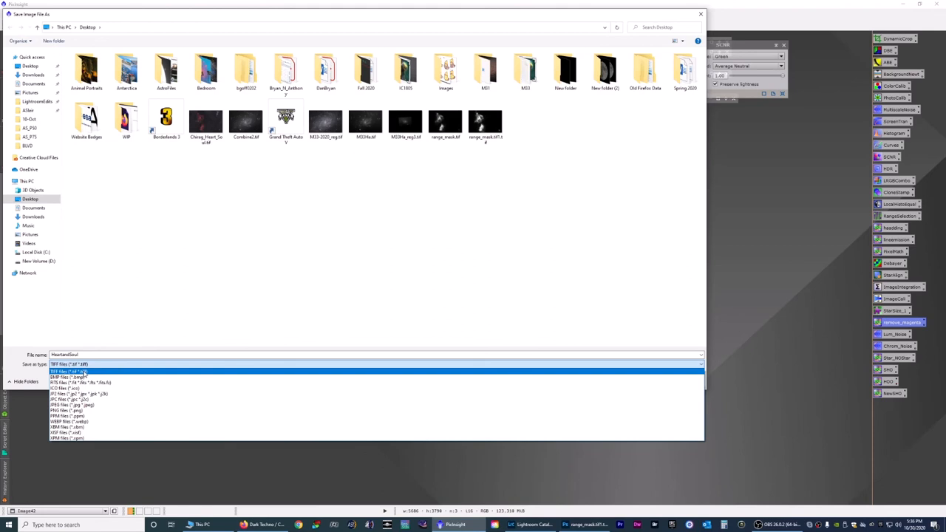
Step: Save HeartandSoul as a TIFF with 16-bit unsigned integer options
{"action": "left_click", "coordinate": [69, 372]}
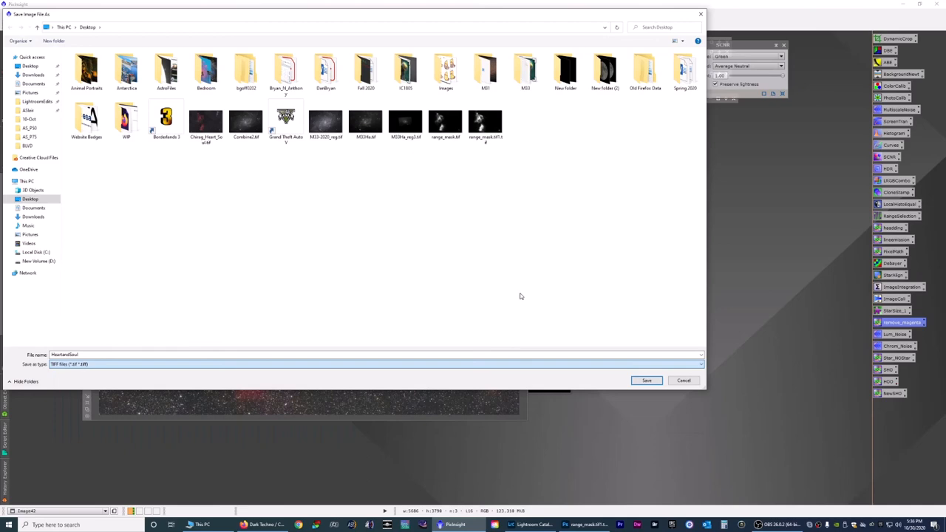
{"action": "left_click", "coordinate": [646, 380]}
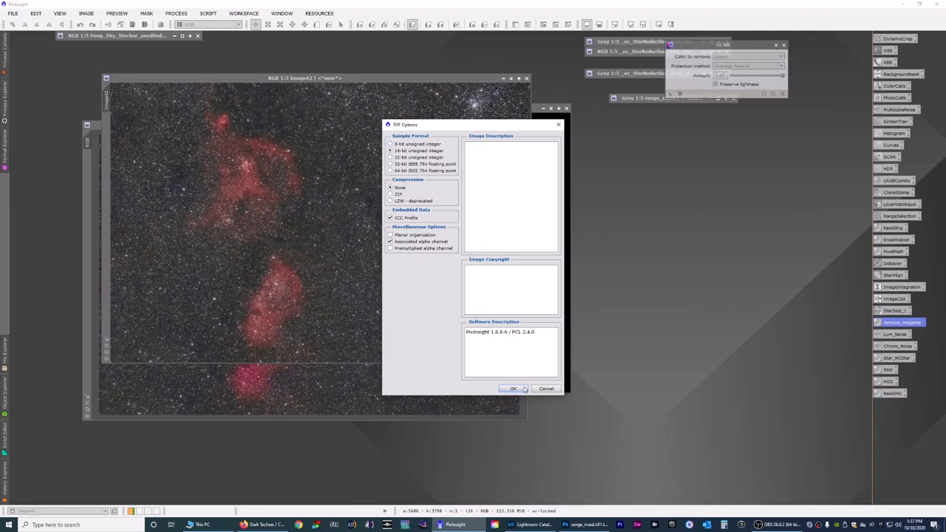
{"action": "left_click", "coordinate": [514, 388]}
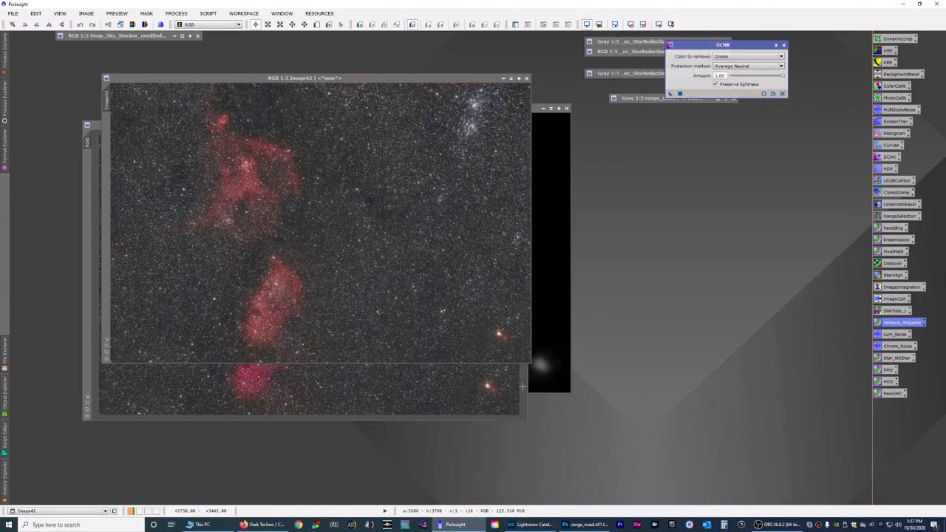